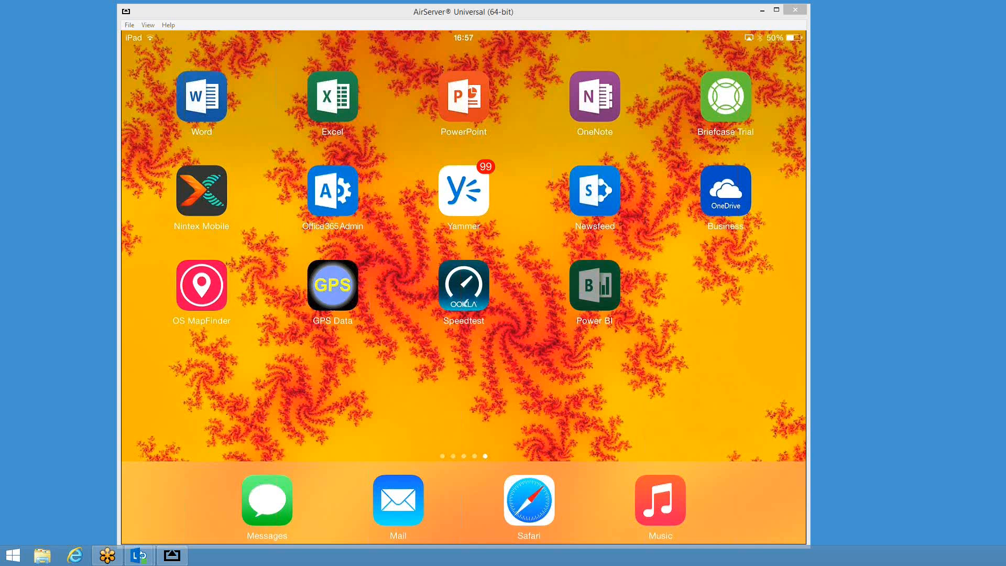
Step: Launch the Power BI app from the iPad home screen
left_click(593, 284)
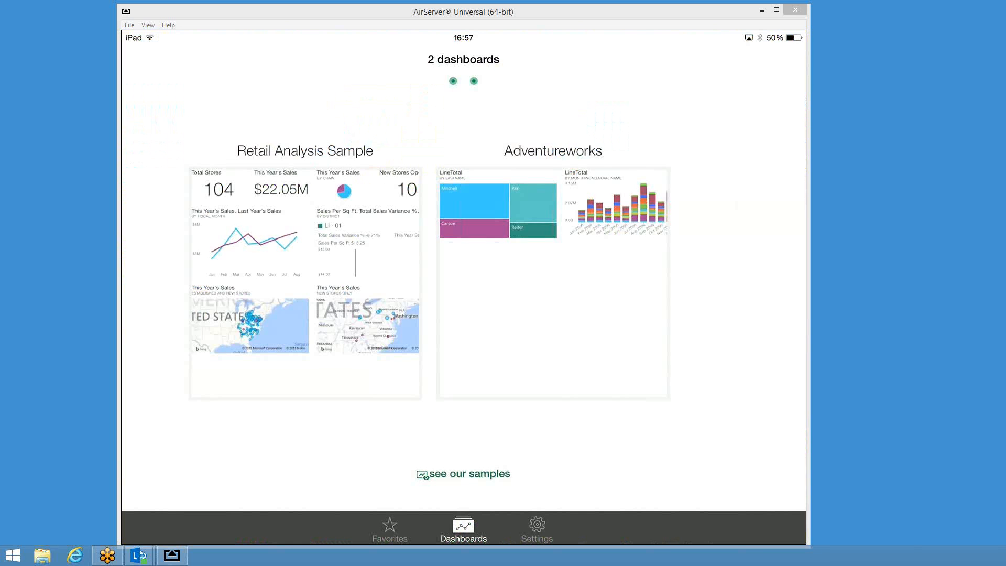
Step: Open the Adventureworks dashboard and enlarge its LineTotal by MonthInCalendar chart
left_click(552, 282)
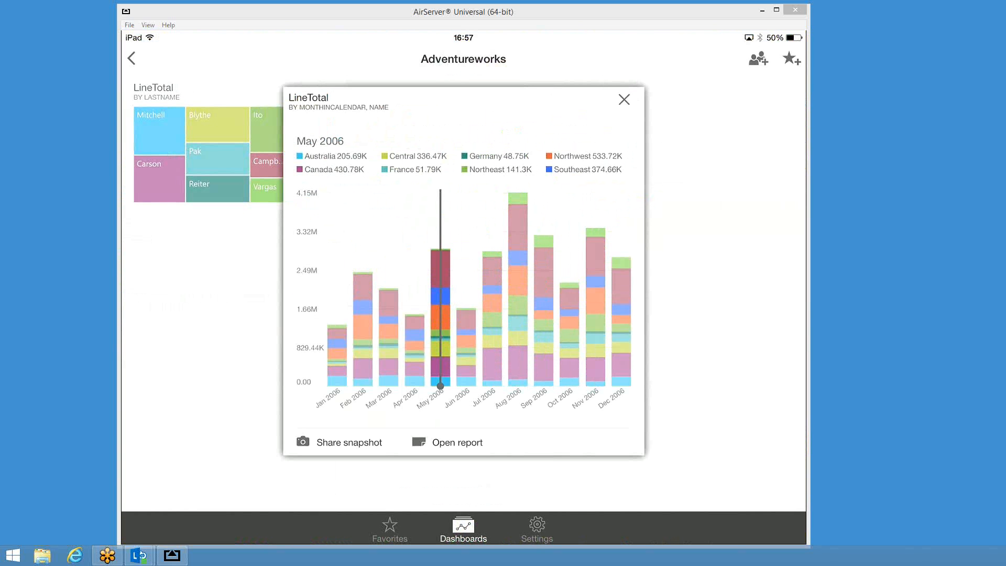
left_click(456, 441)
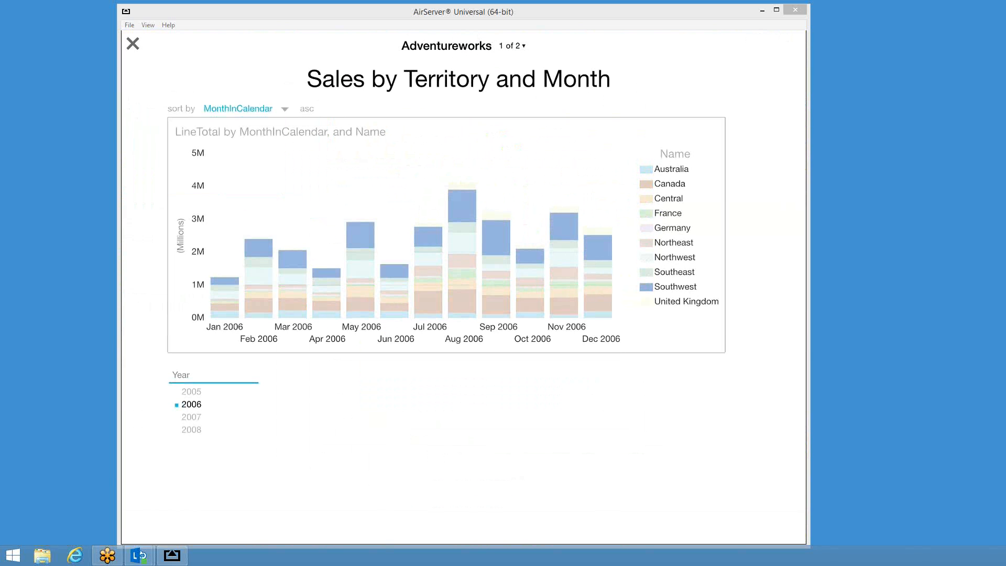
Step: Try Year slicer filters 2007, 2008, 2005+2008, 2005–2007, ending with all four years selected
left_click(190, 416)
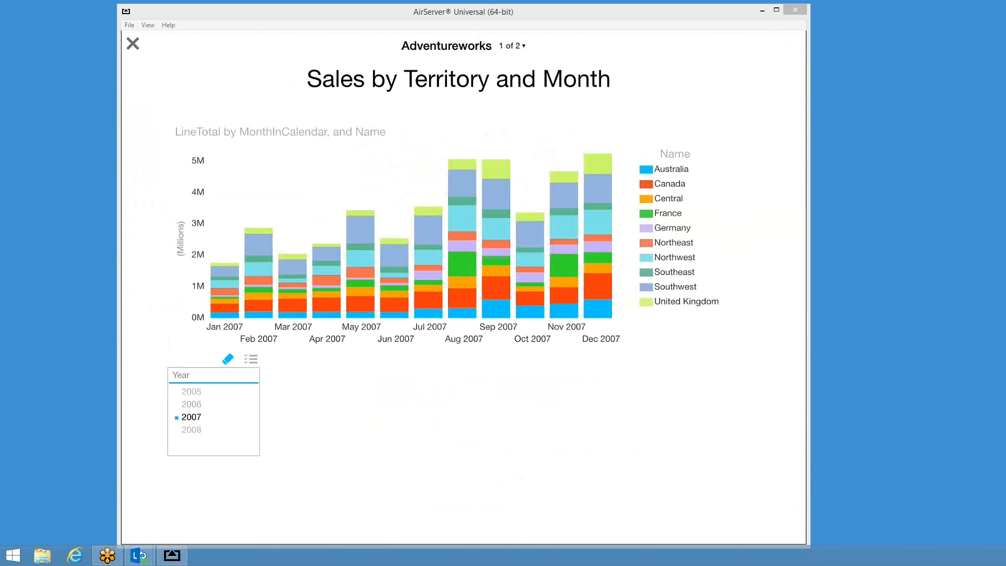
left_click(190, 430)
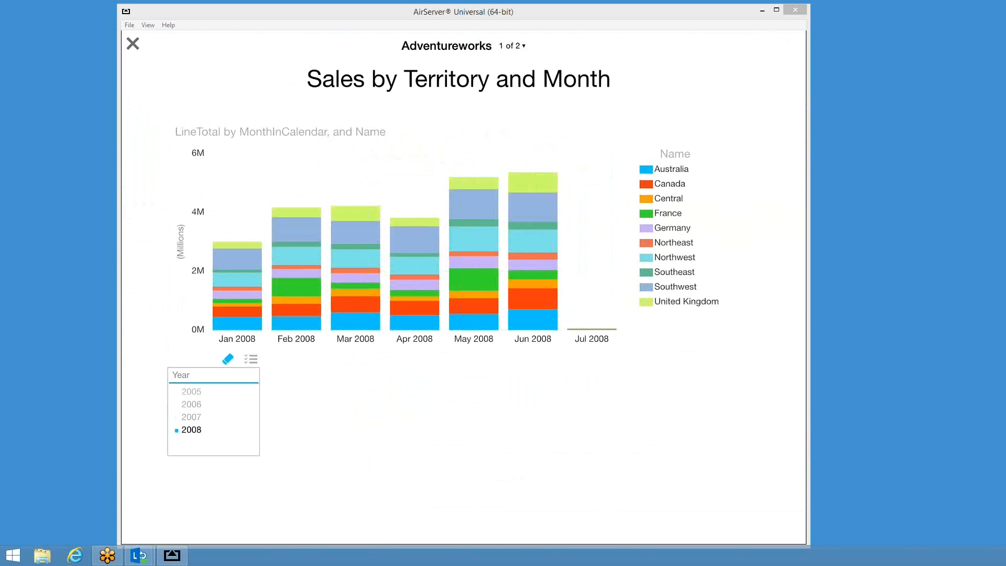
left_click(191, 404)
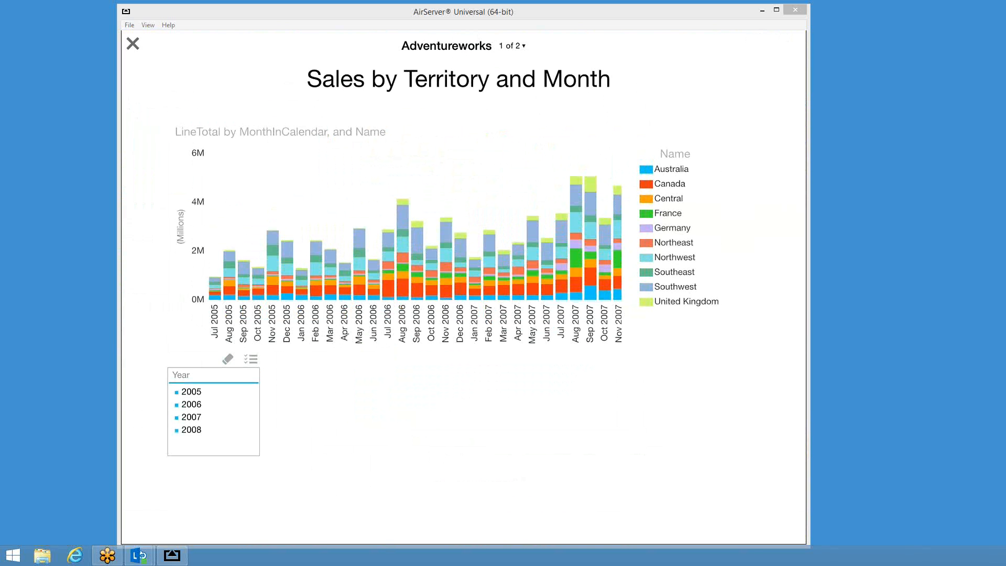
left_click(253, 358)
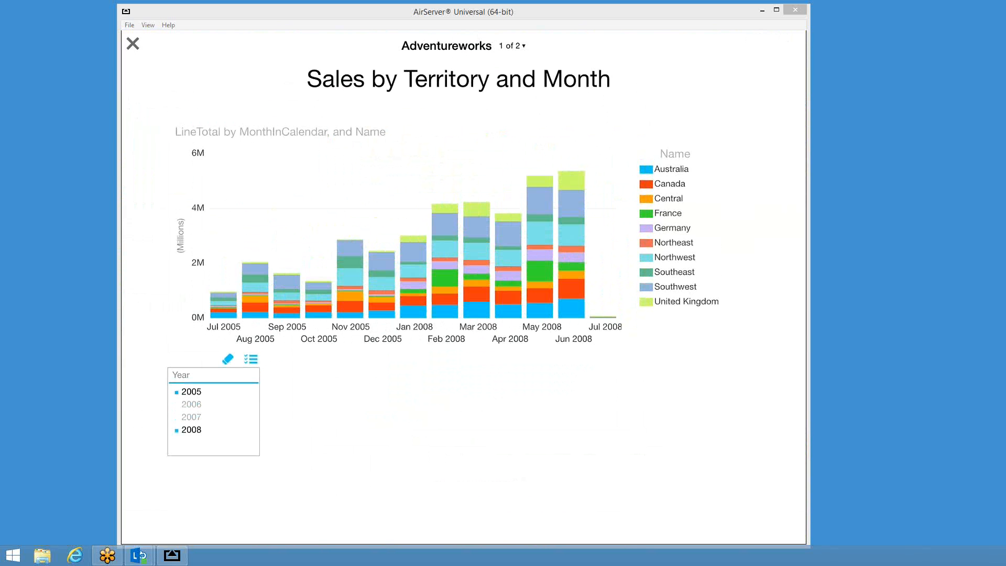
left_click(174, 391)
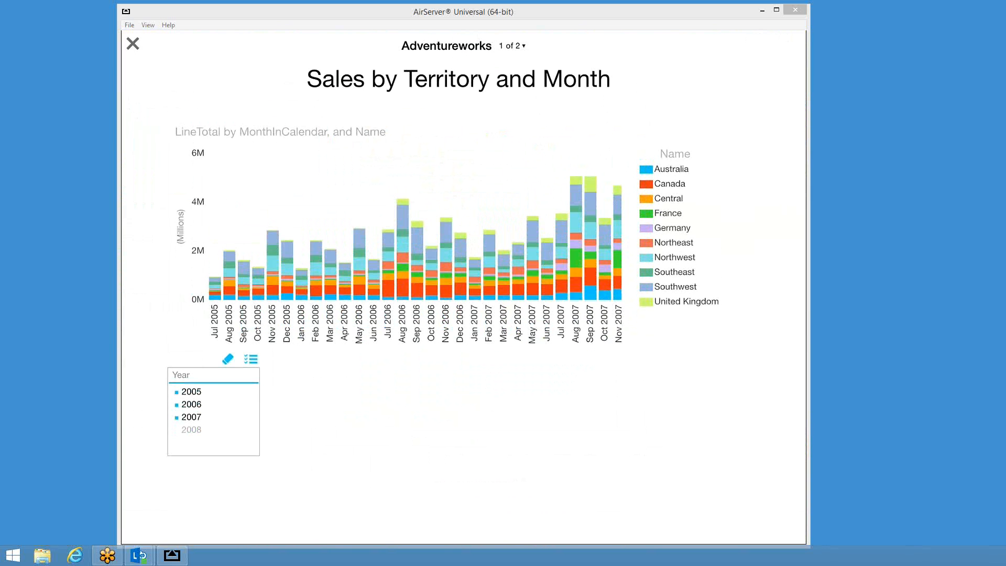
left_click(191, 417)
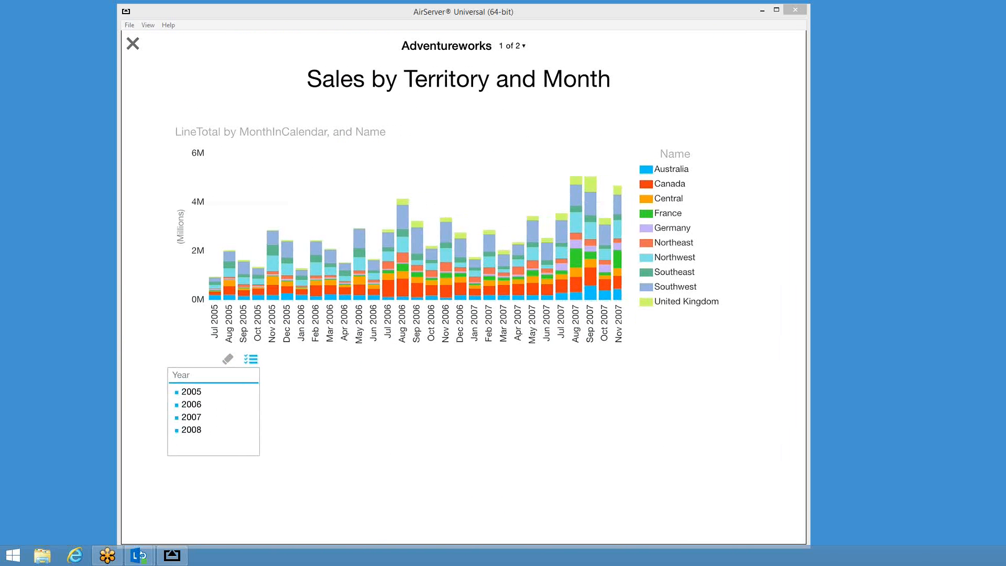
Step: View page 2 of the report, close it, and return to the Dashboards list
left_click(132, 44)
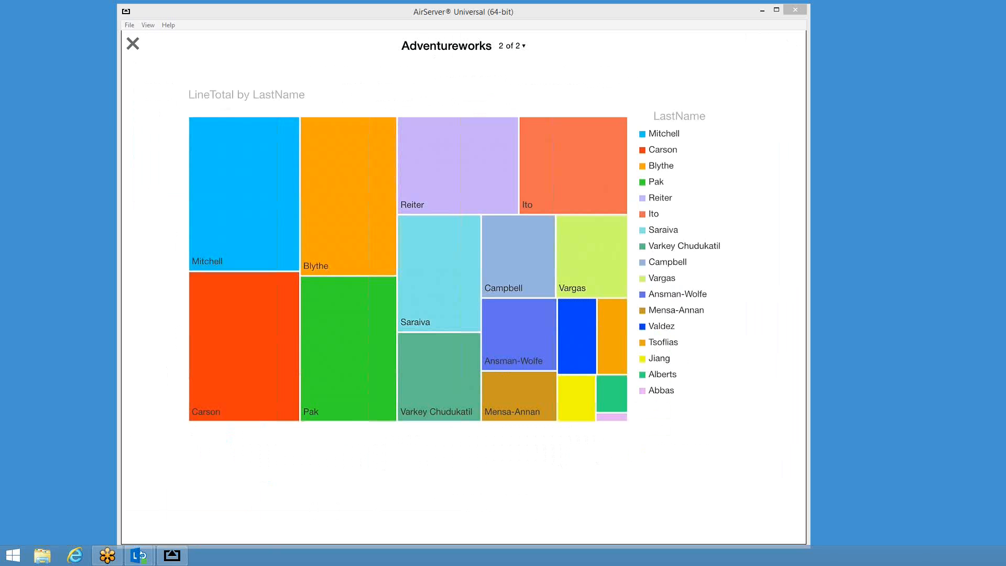
left_click(132, 43)
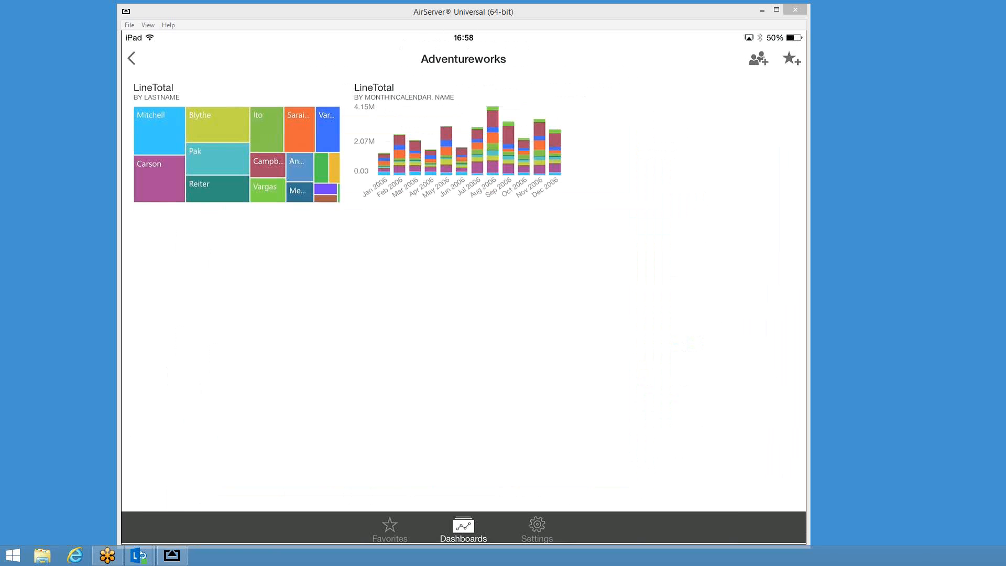
left_click(131, 59)
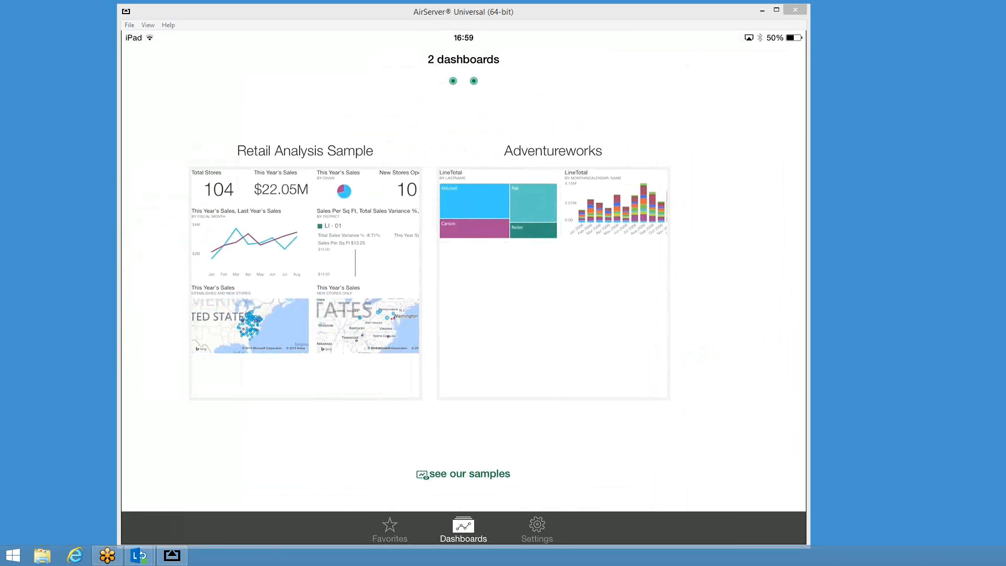
Step: Open Retail Analysis Sample, enlarge the Sales Per Sq Ft scatter chart and open its report
left_click(305, 282)
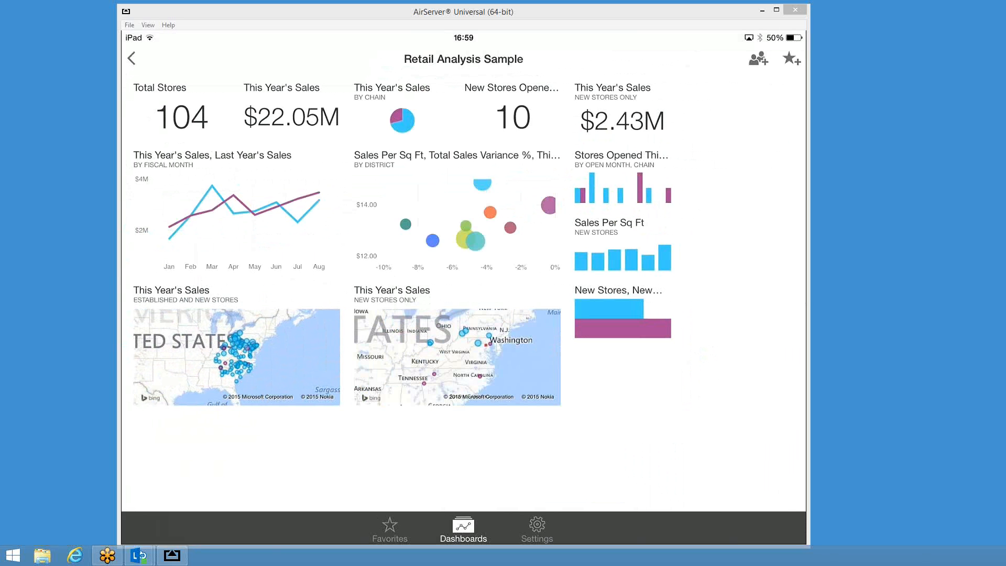
left_click(456, 215)
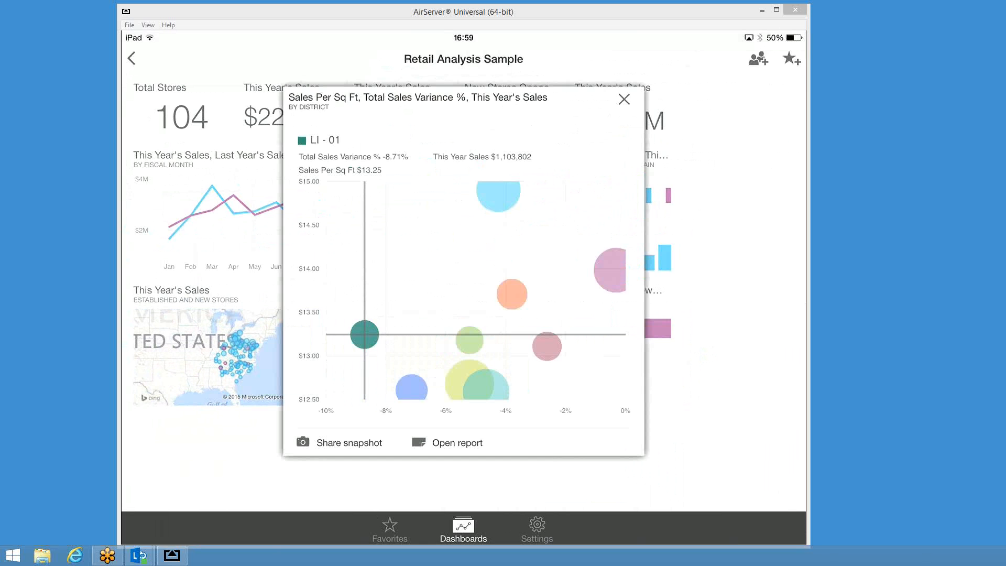
left_click(456, 442)
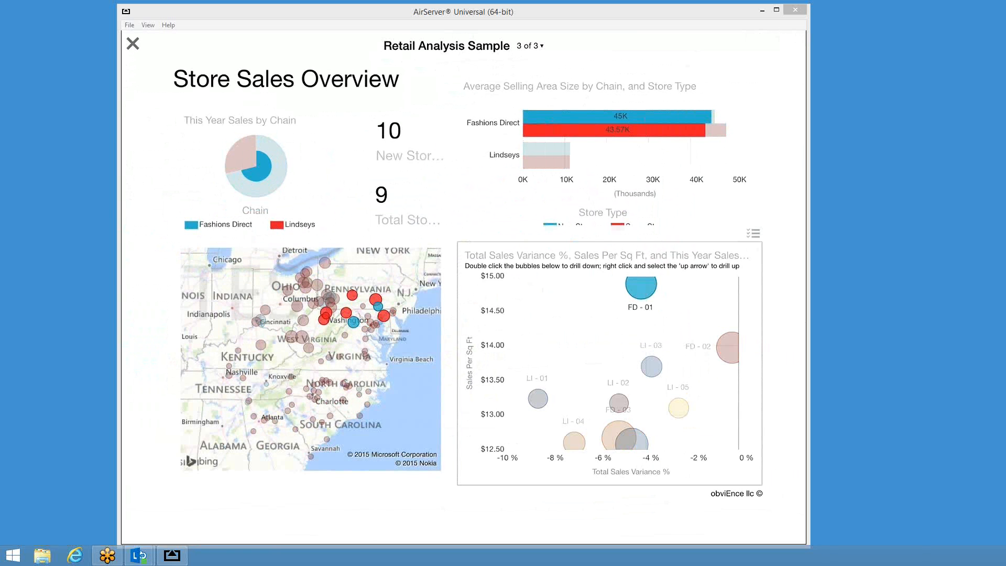
Step: Cross-filter the Store Sales Overview page to district LI - 05 via its scatter bubble
left_click(677, 408)
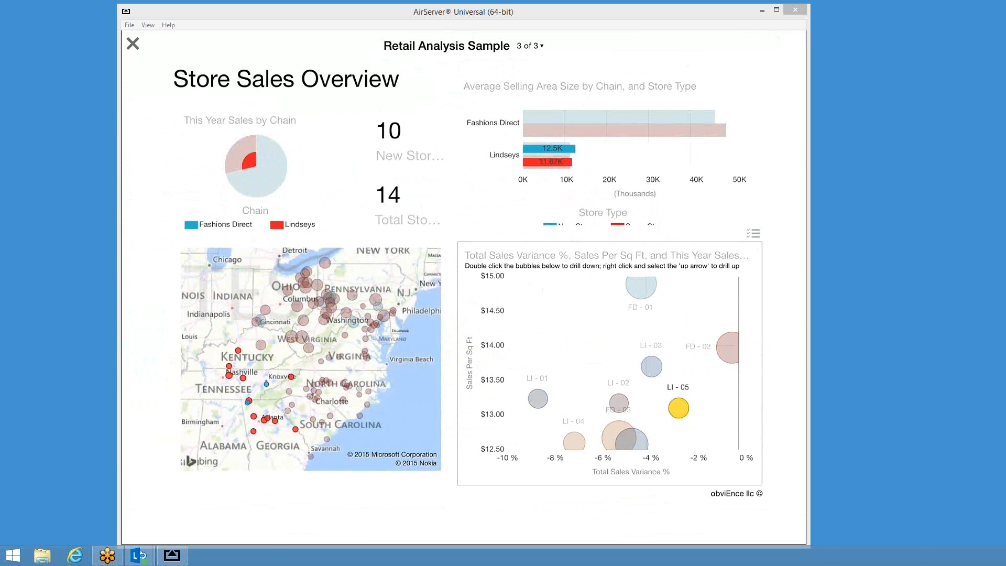